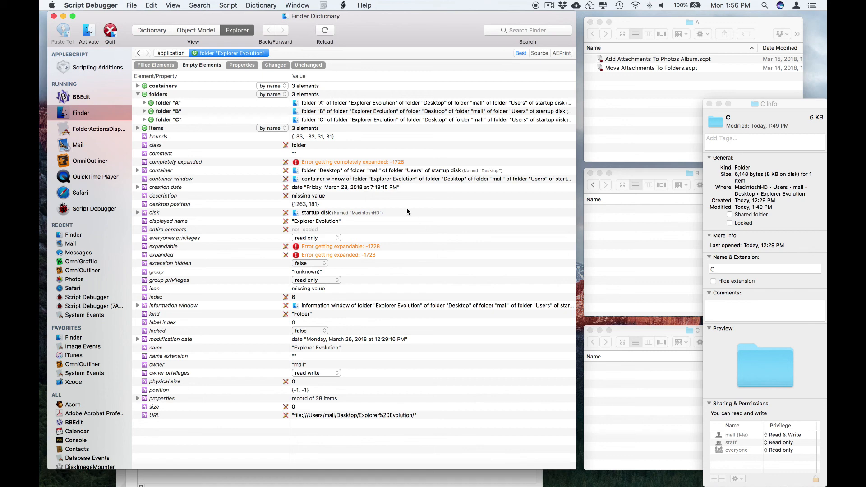
mouse_move(398, 198)
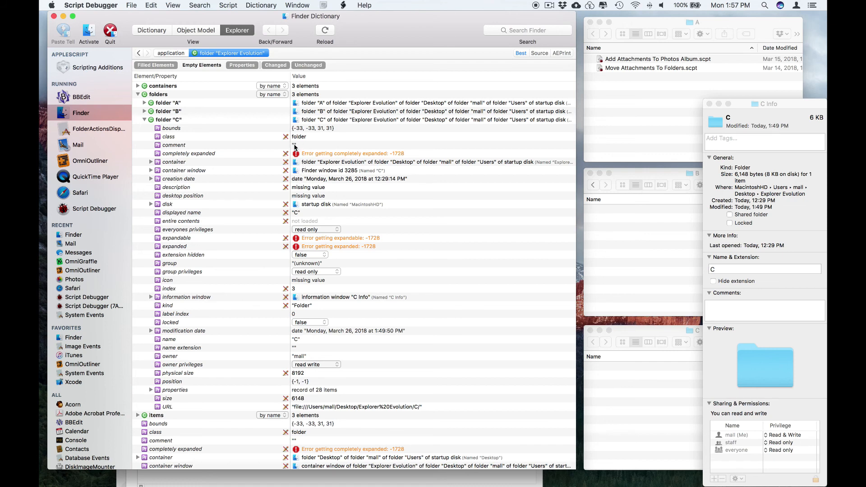
mouse_move(631, 368)
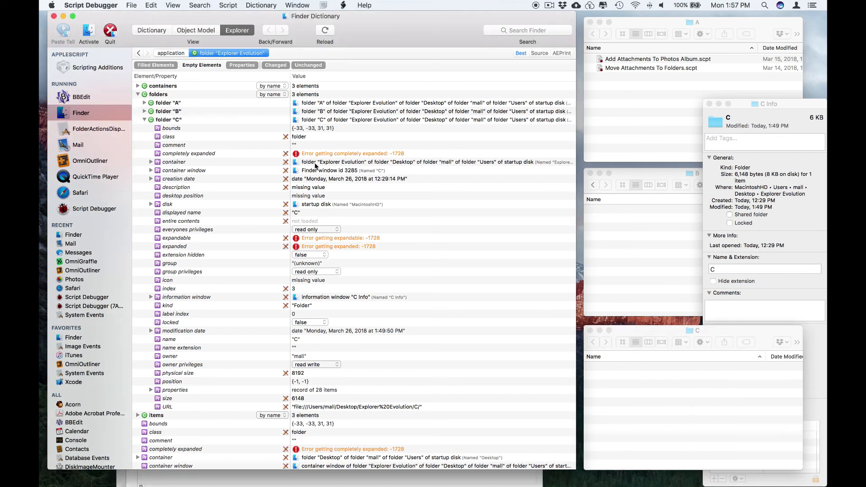
Give folder C the comment 'Hello World', then clear it and close its info window.
left_click(173, 145)
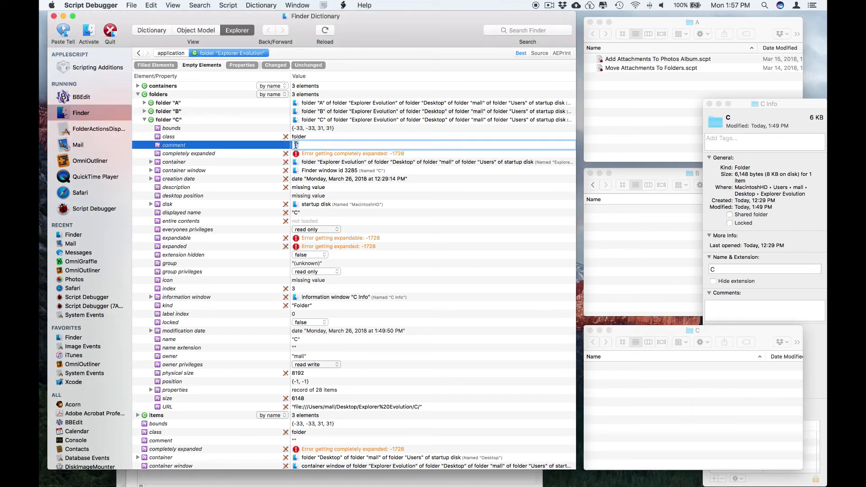
type("Hello World")
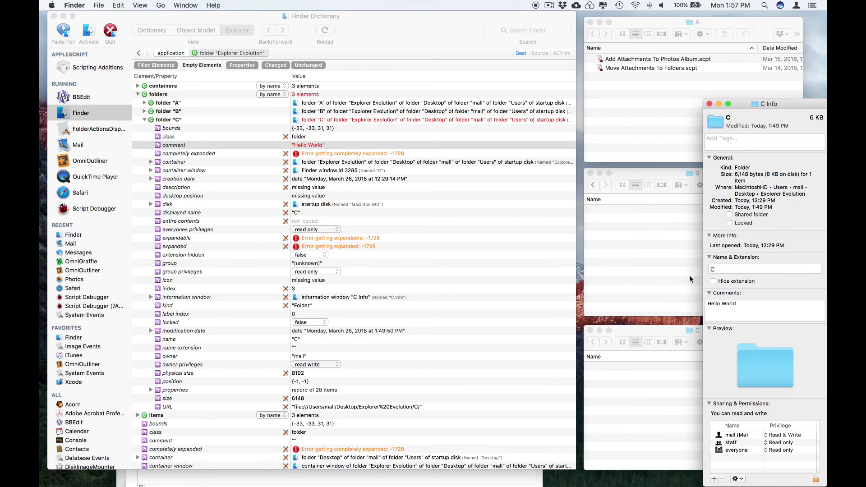
left_click(173, 144)
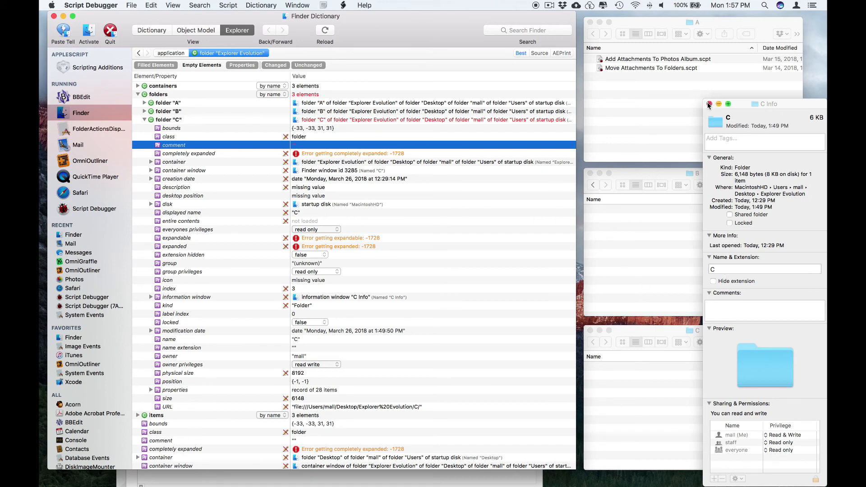
left_click(710, 105)
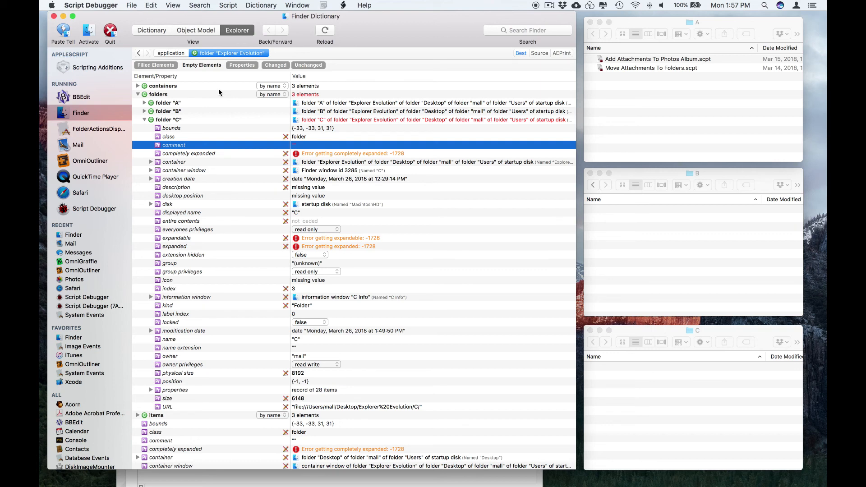
Show only filled elements, list folder A's files, and drag Add Attachments To Photos Album.scpt onto folder B.
left_click(144, 119)
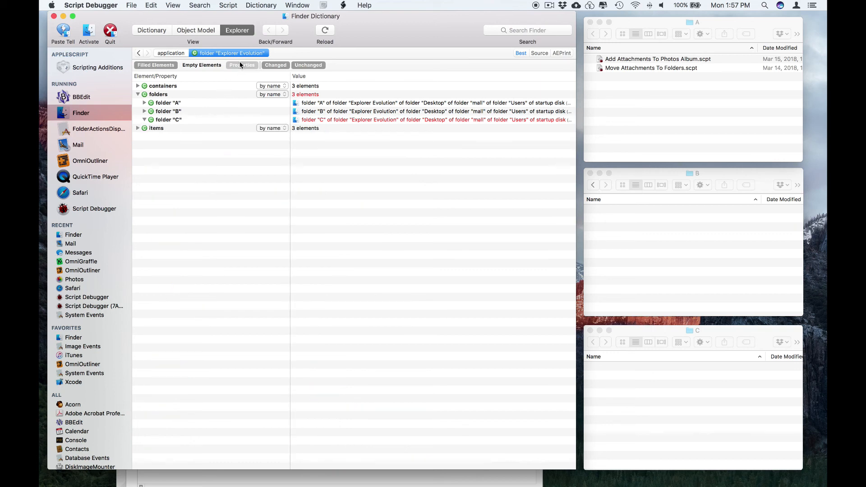
left_click(144, 103)
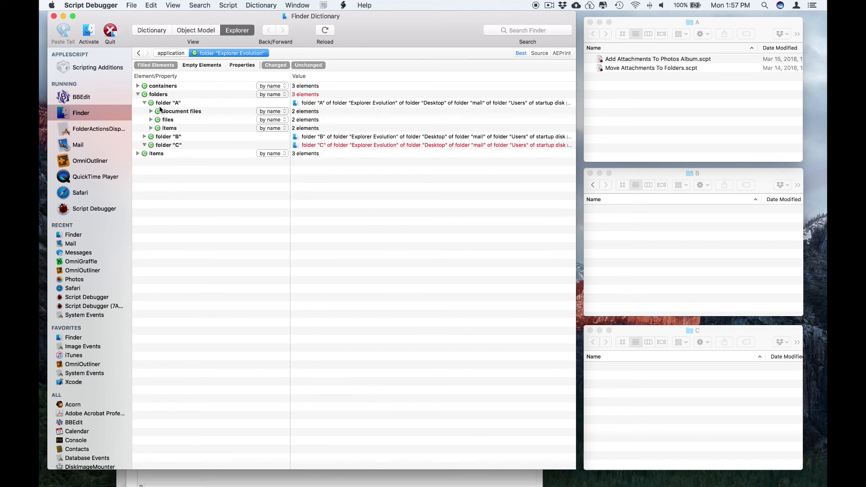
left_click(168, 120)
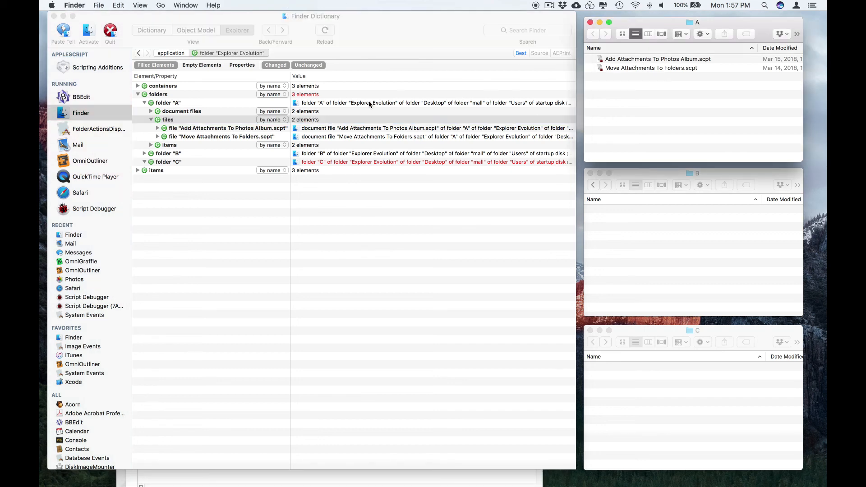
left_click(227, 127)
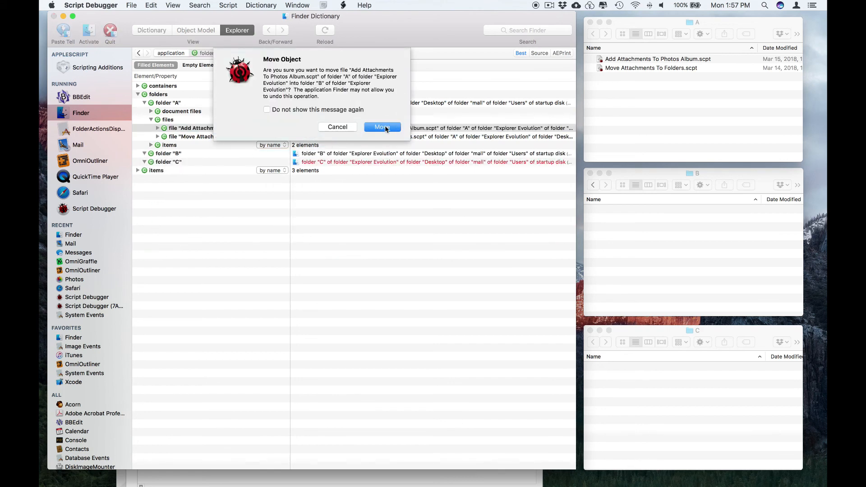
Move the Add Attachments script into folder B, then copy the Move Attachments script into folder C.
left_click(382, 127)
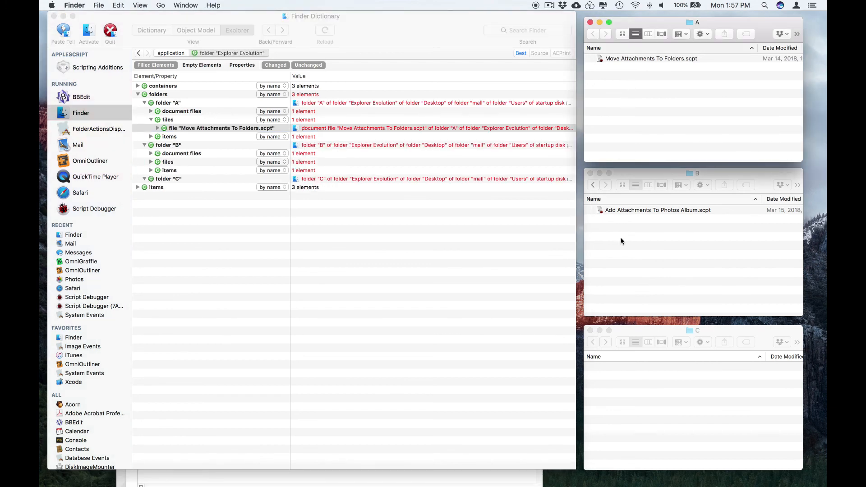
left_click(221, 127)
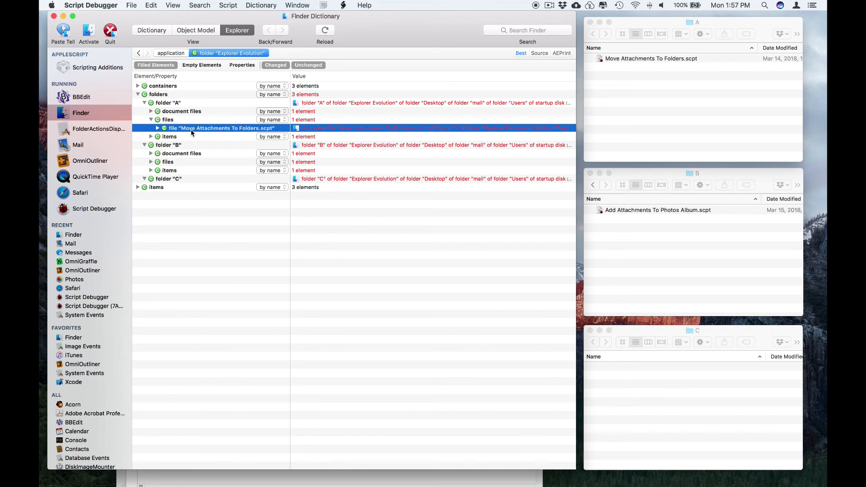
left_click(168, 179)
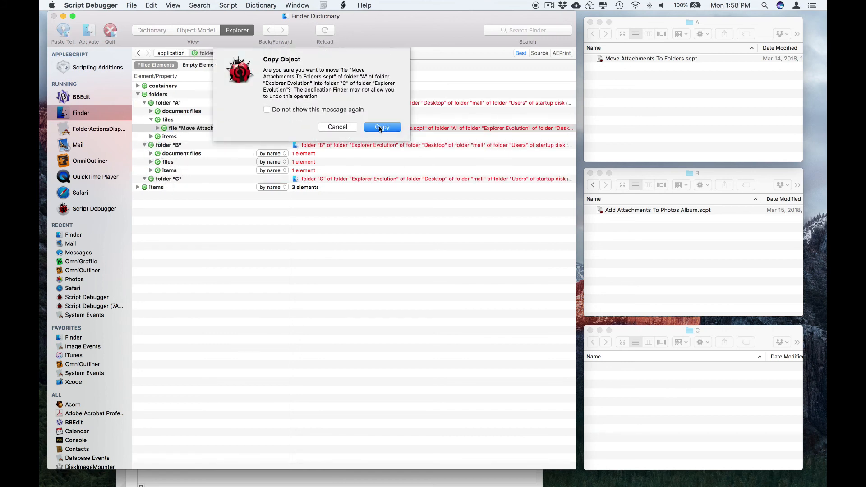
left_click(382, 127)
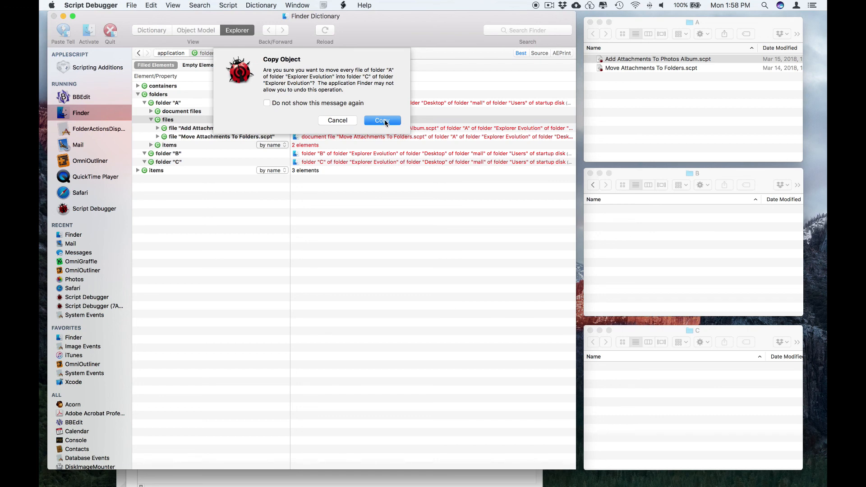
Copy every file of folder A into folder C, then copy folder A itself into folder B.
left_click(381, 120)
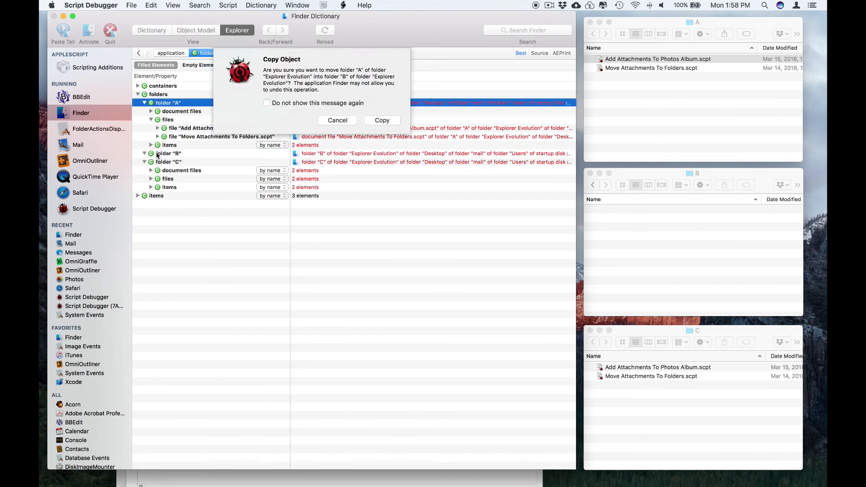
left_click(381, 120)
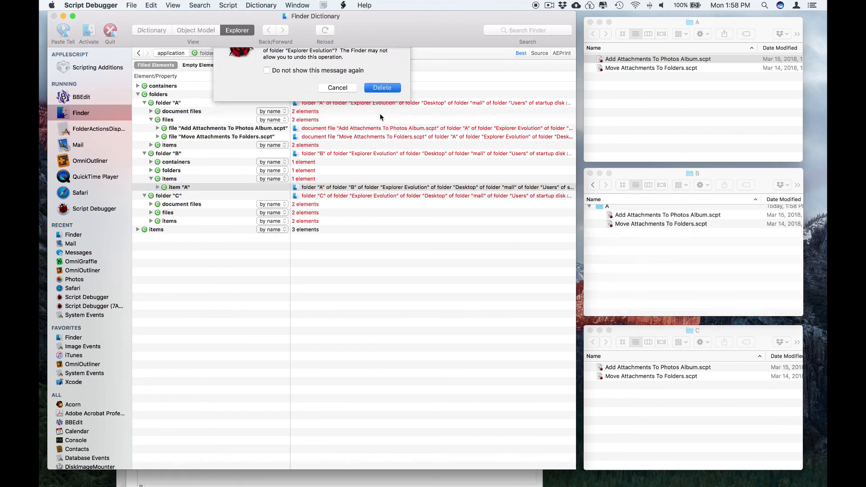
Delete the copy of folder A from inside folder B.
left_click(381, 88)
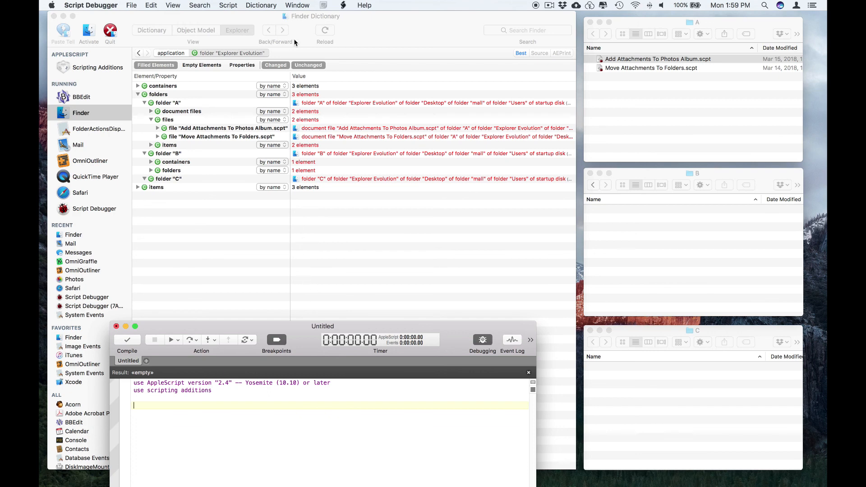
With recording on, copy all of folder A's files into folder B from the Explorer window.
left_click(227, 6)
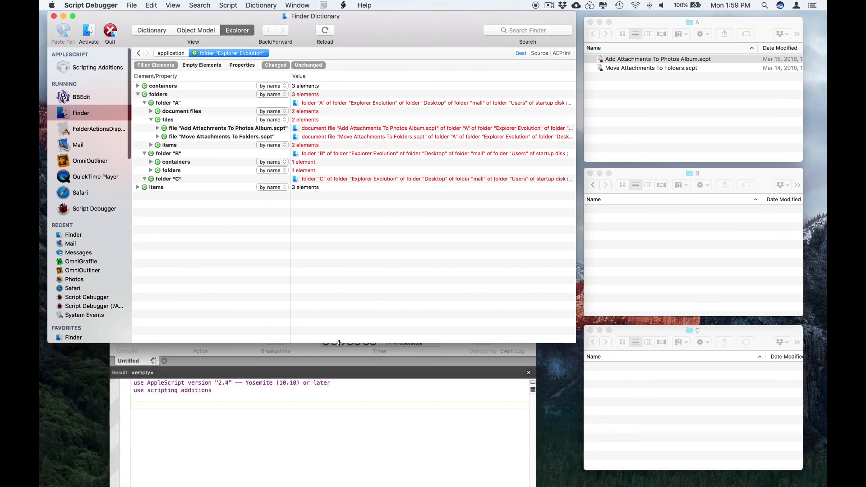
left_click(226, 129)
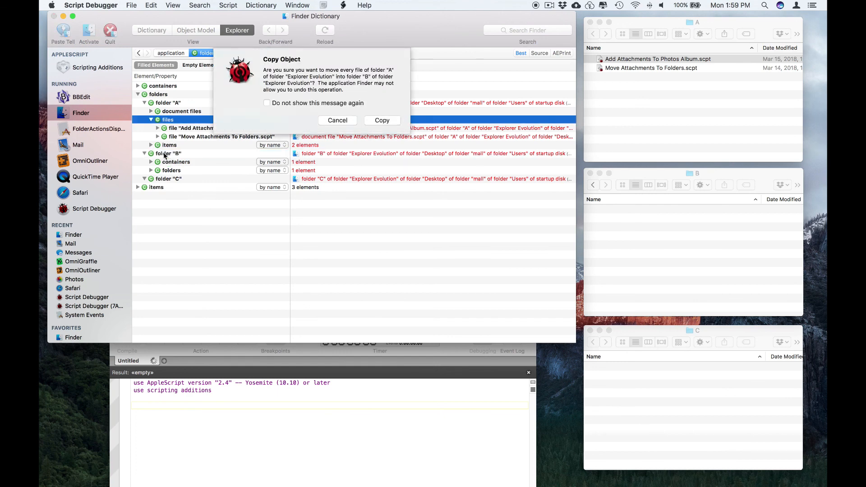
left_click(381, 120)
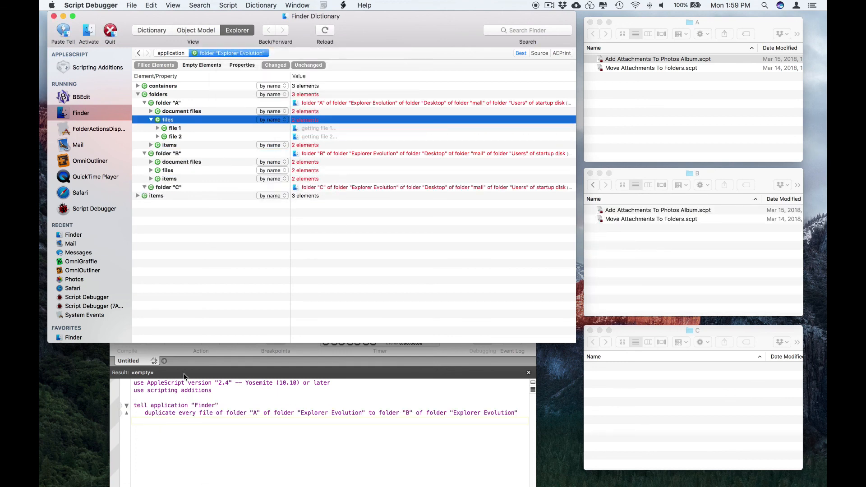
Copy folder A into folder C, then delete everything inside folder C.
left_click(158, 120)
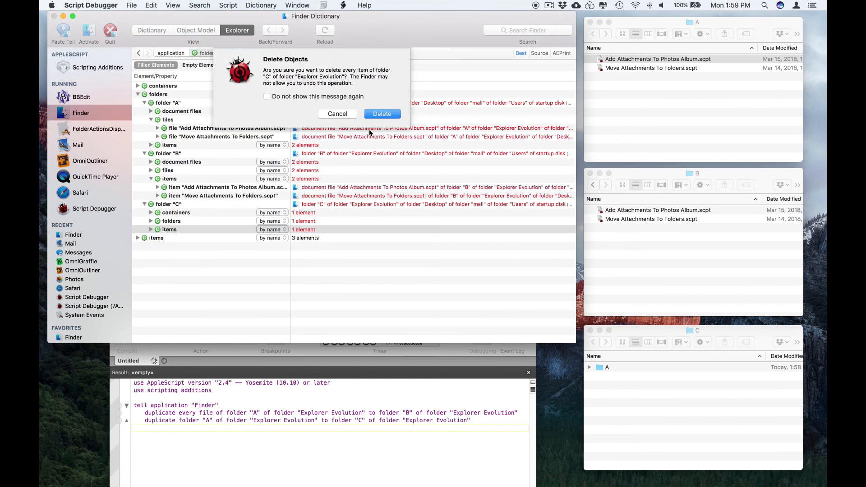
left_click(381, 114)
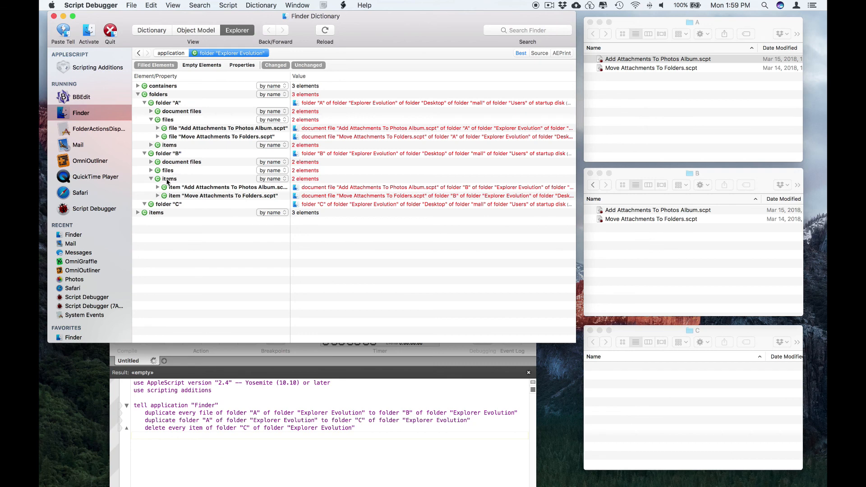
Delete the Add Attachments and Move Attachments scripts from folder B while recording.
left_click(226, 187)
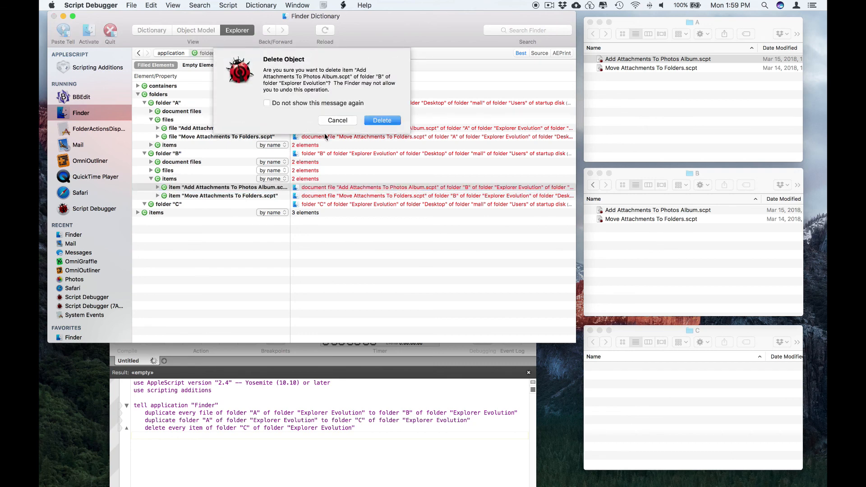
left_click(382, 120)
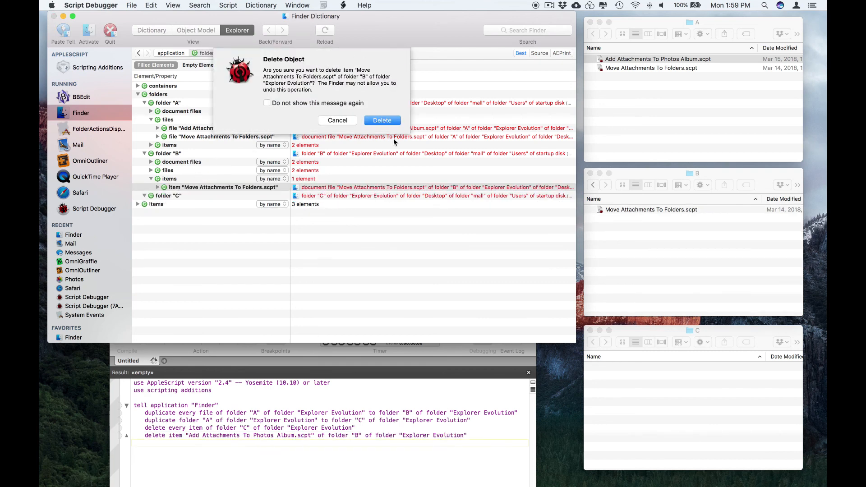
left_click(382, 120)
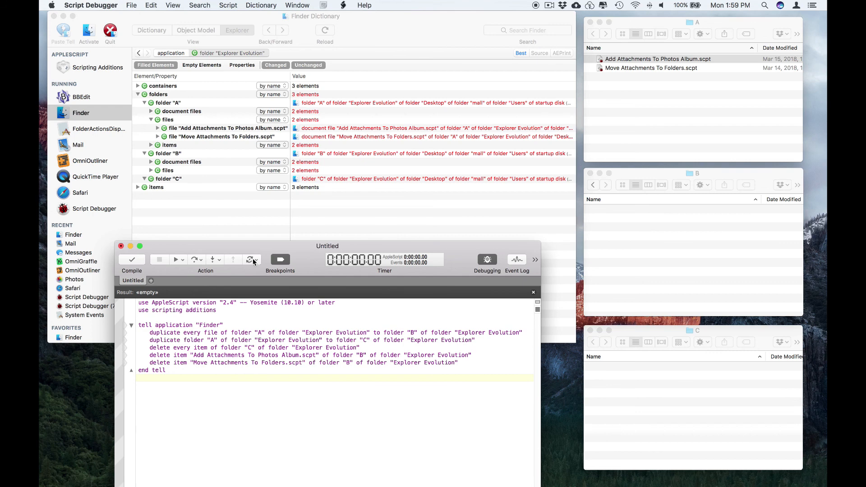
mouse_move(250, 260)
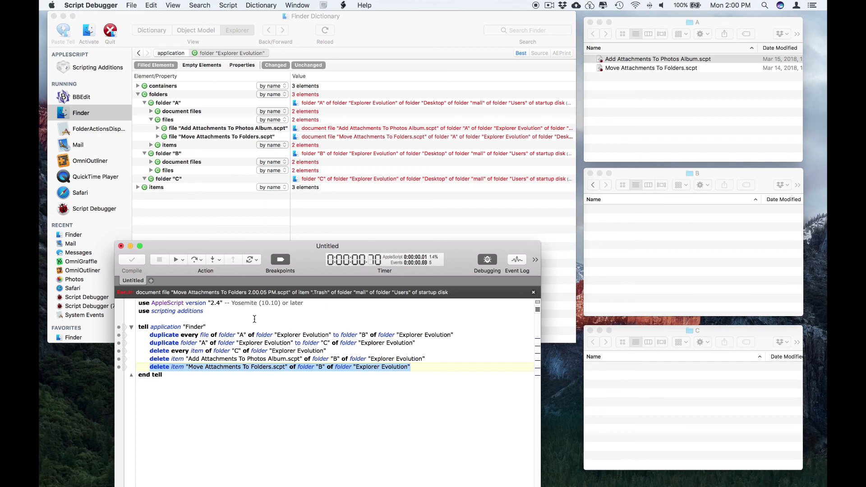
mouse_move(290, 220)
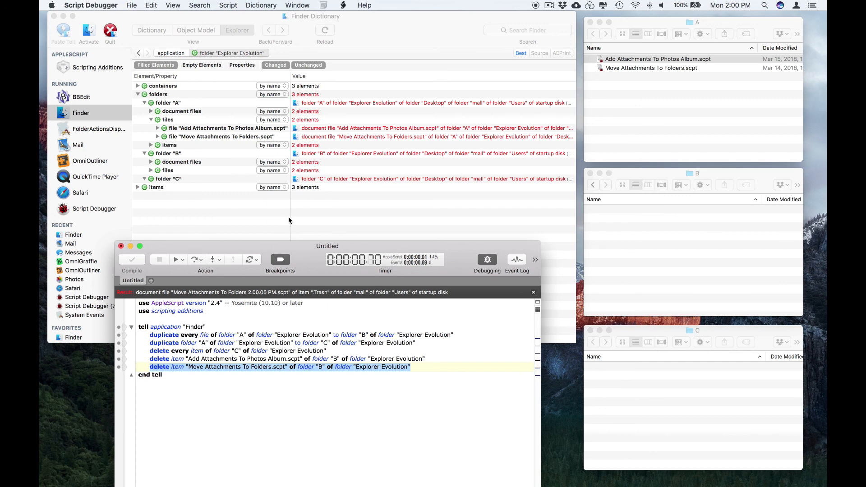